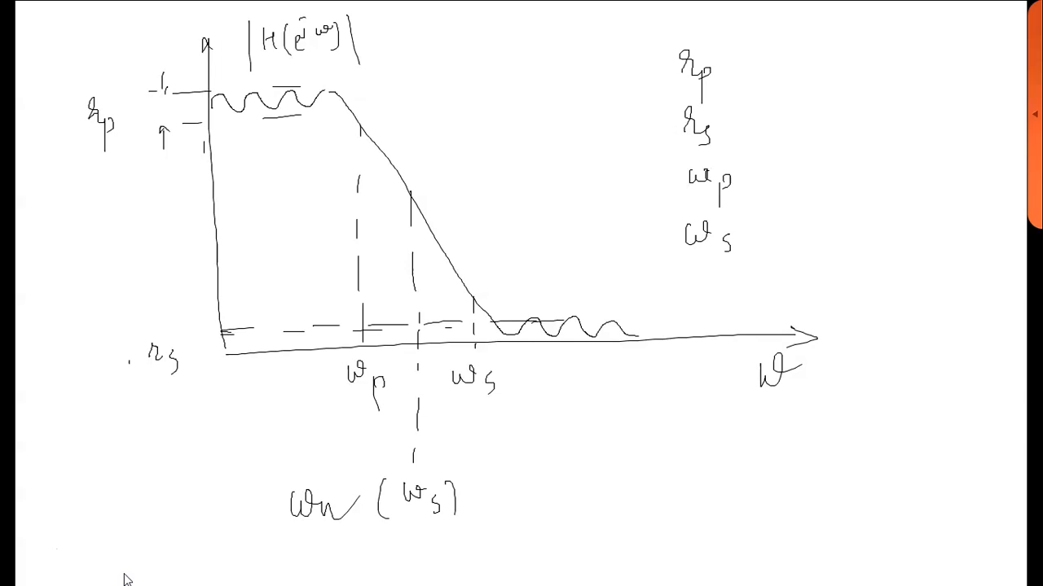
# - Underline the rp, rs and wn labels on the low-pass filter sketch with the pen
pyautogui.moveTo(86, 159); pyautogui.dragTo(118, 171)
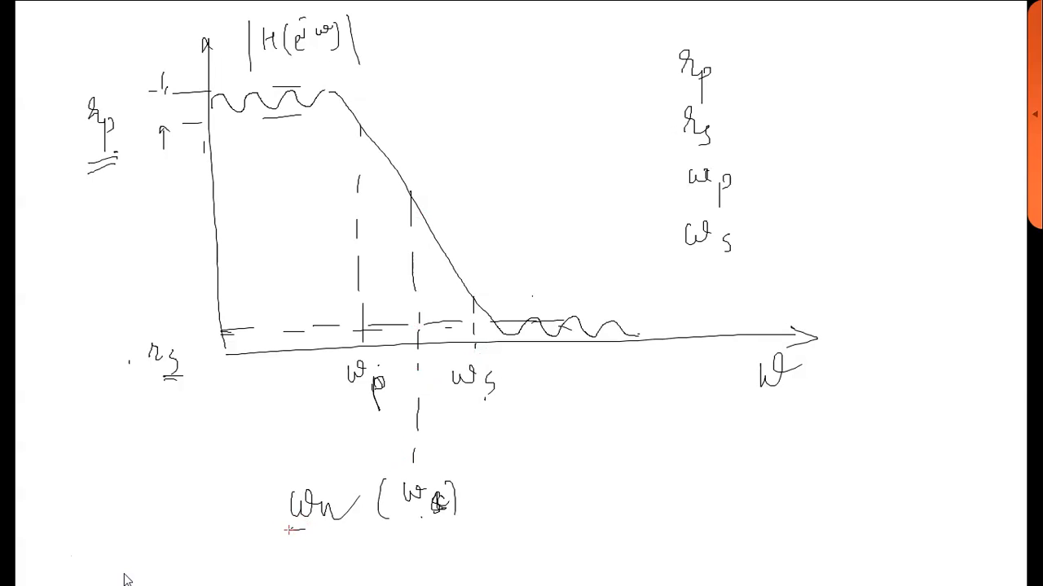
pyautogui.moveTo(359, 528); pyautogui.dragTo(285, 531)
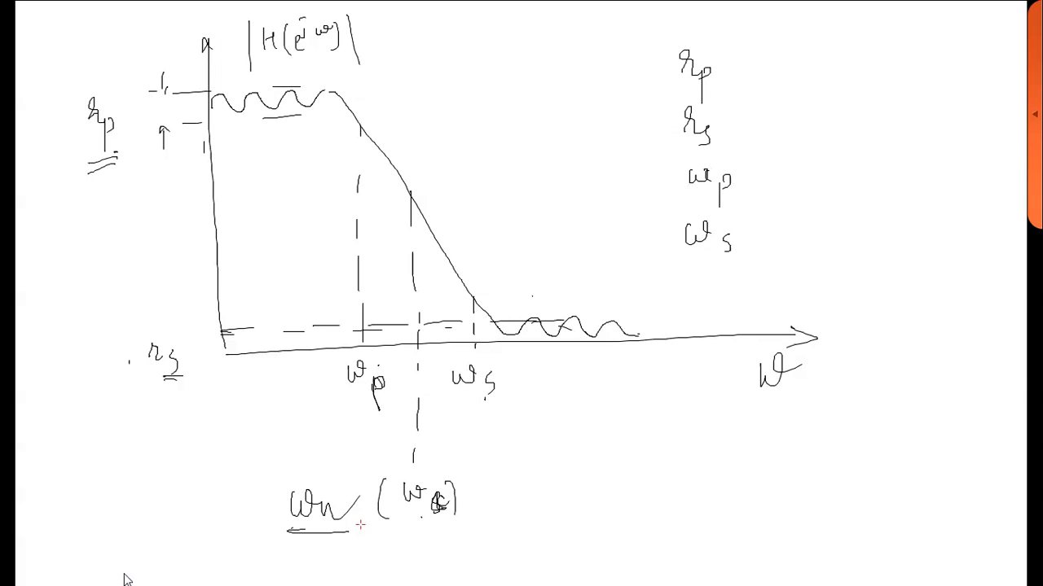
pyautogui.moveTo(676, 95); pyautogui.dragTo(721, 94)
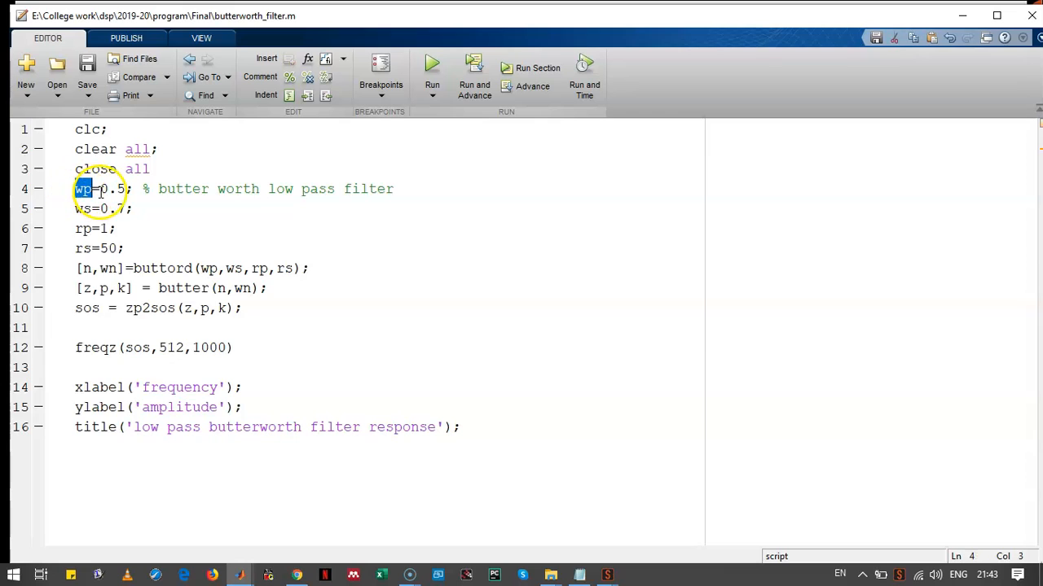
pyautogui.doubleClick(83, 209)
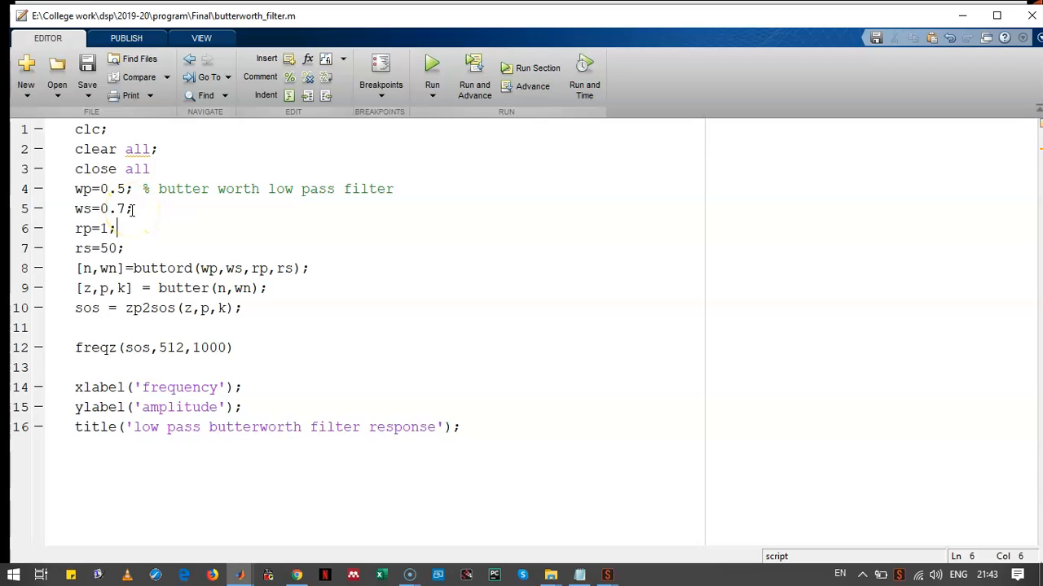
pyautogui.click(207, 268)
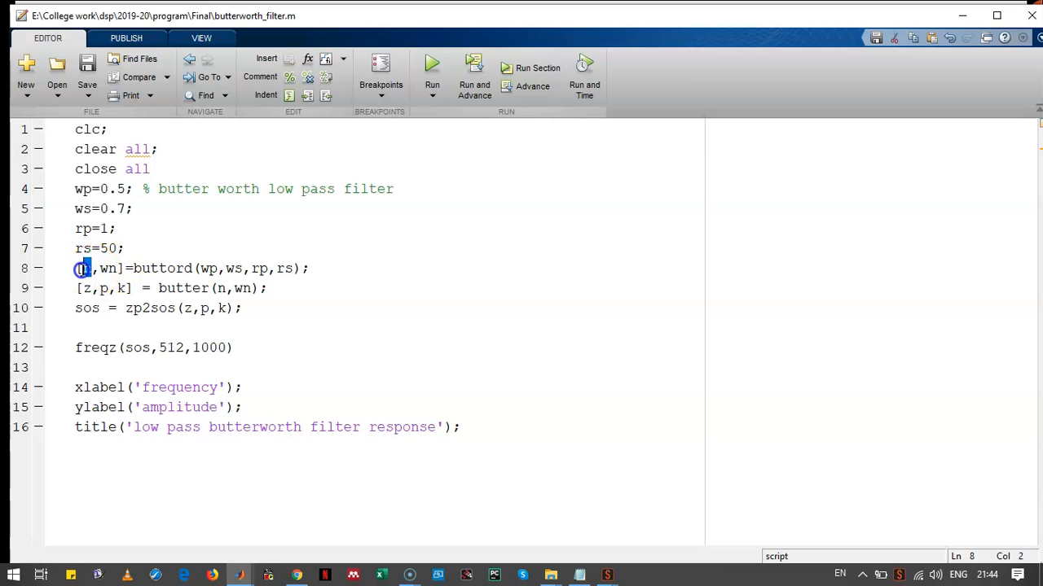
pyautogui.doubleClick(107, 268)
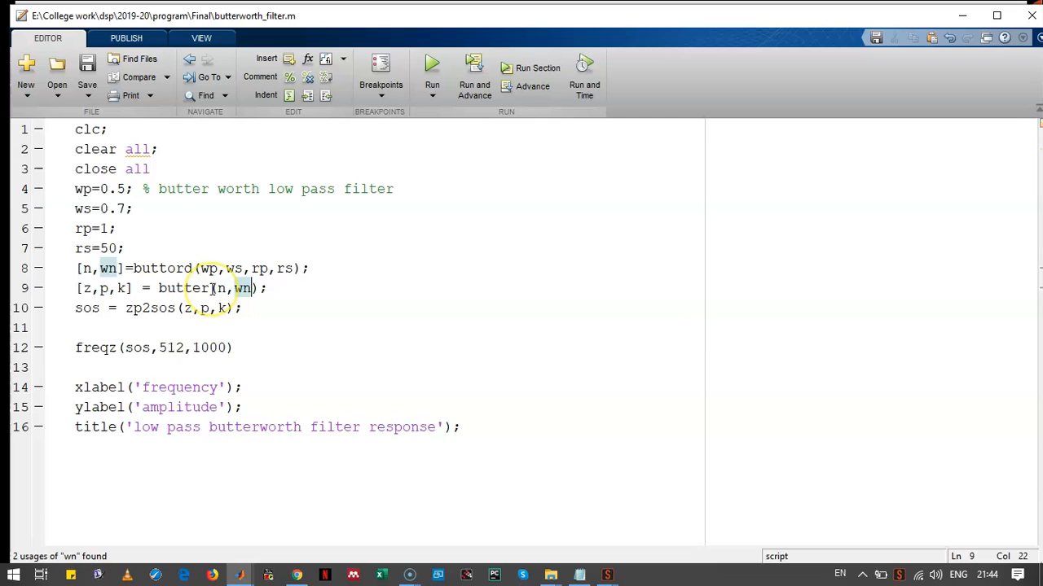
pyautogui.doubleClick(182, 289)
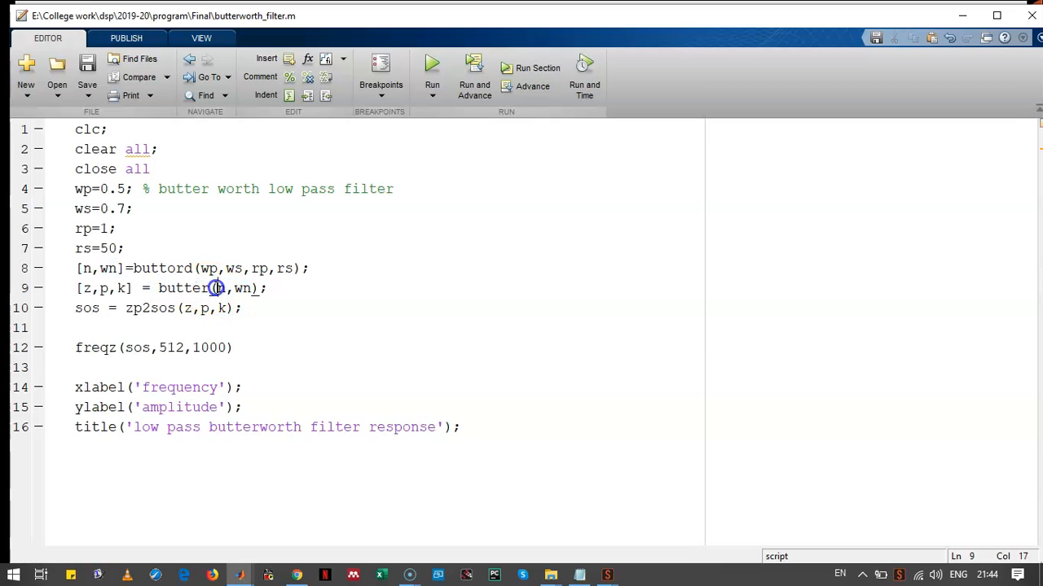
pyautogui.doubleClick(185, 289)
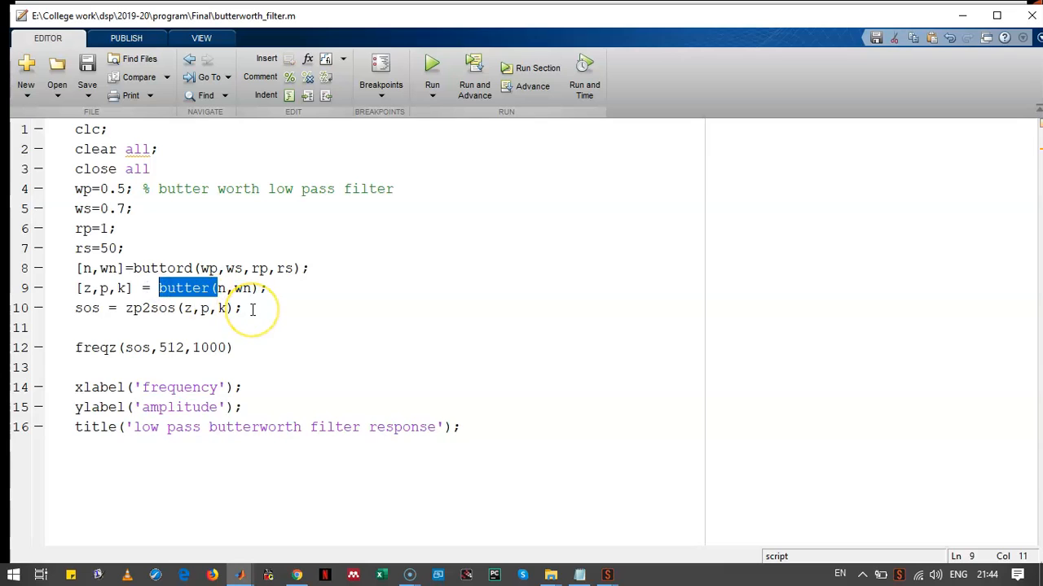
pyautogui.moveTo(159, 328)
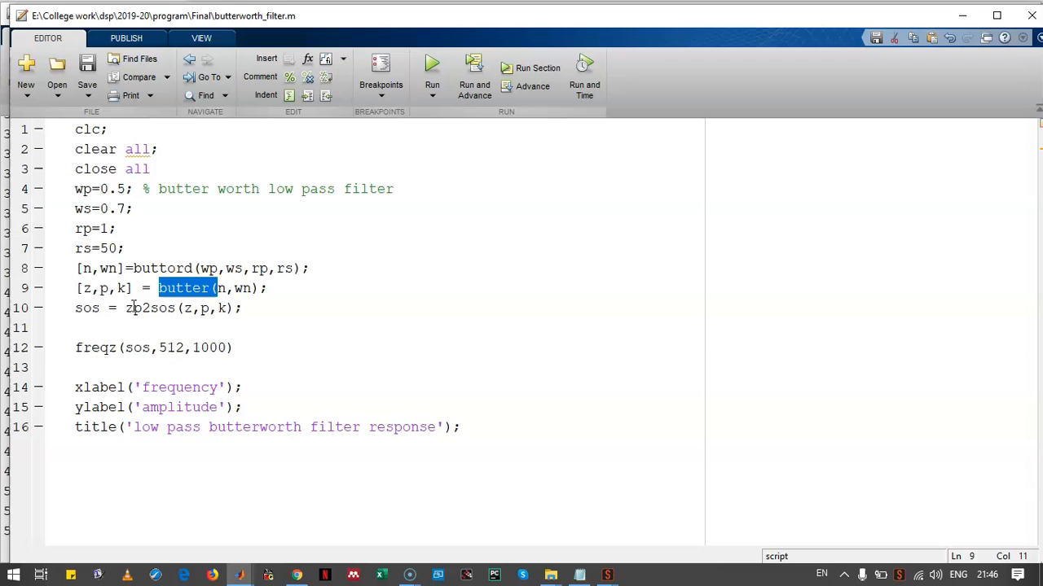
pyautogui.click(133, 288)
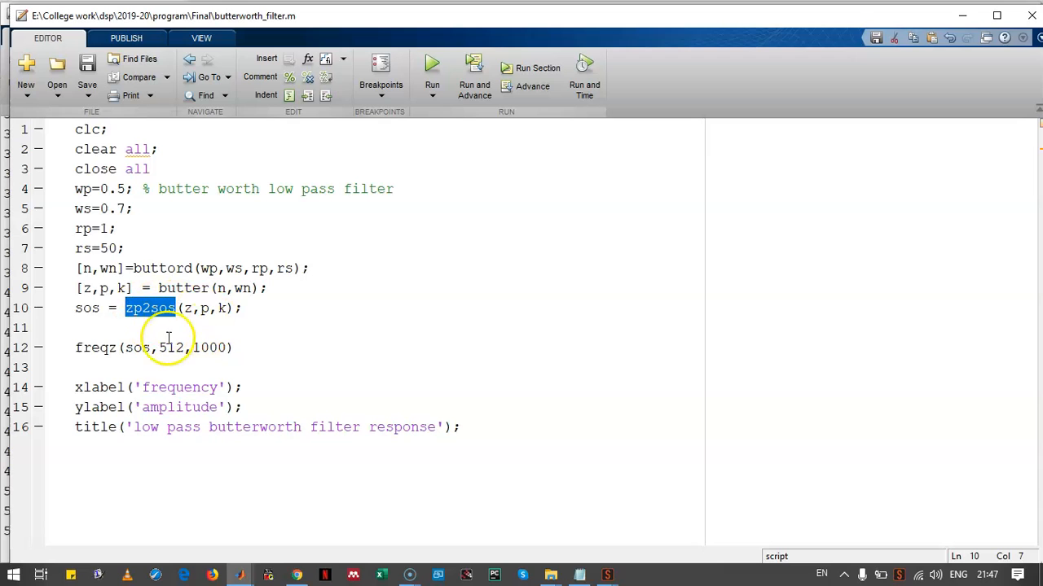
# - Highlight the sos variable, then run butterworth_filter.m to plot amplitude and phase responses
pyautogui.tripleClick(153, 347)
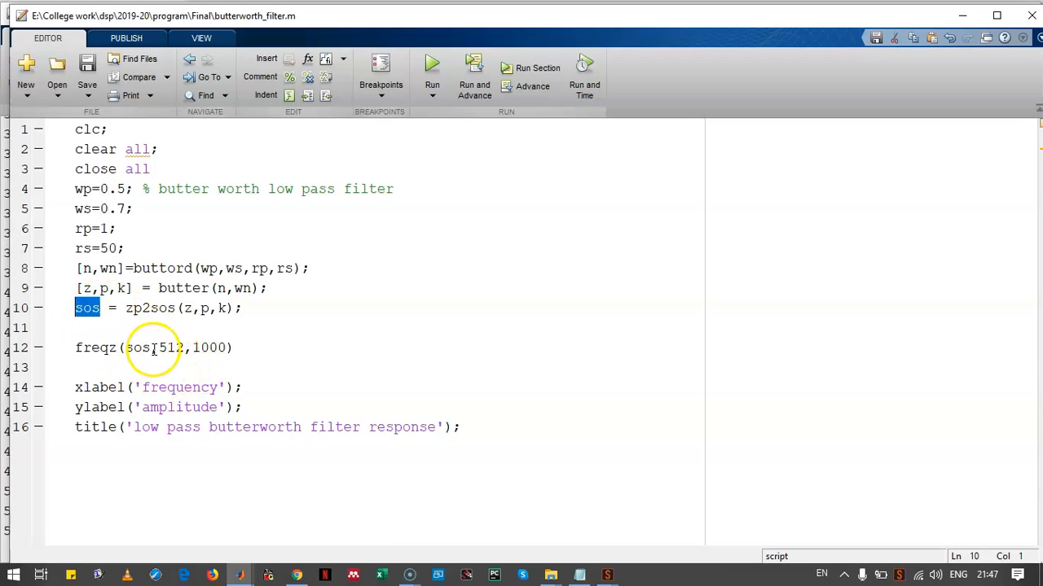
pyautogui.doubleClick(137, 348)
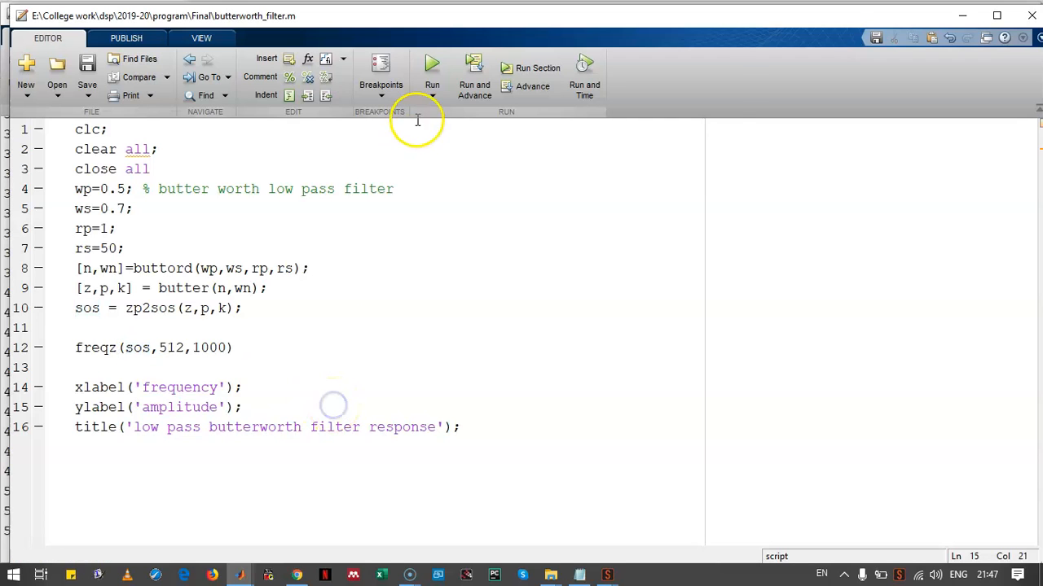
pyautogui.click(432, 67)
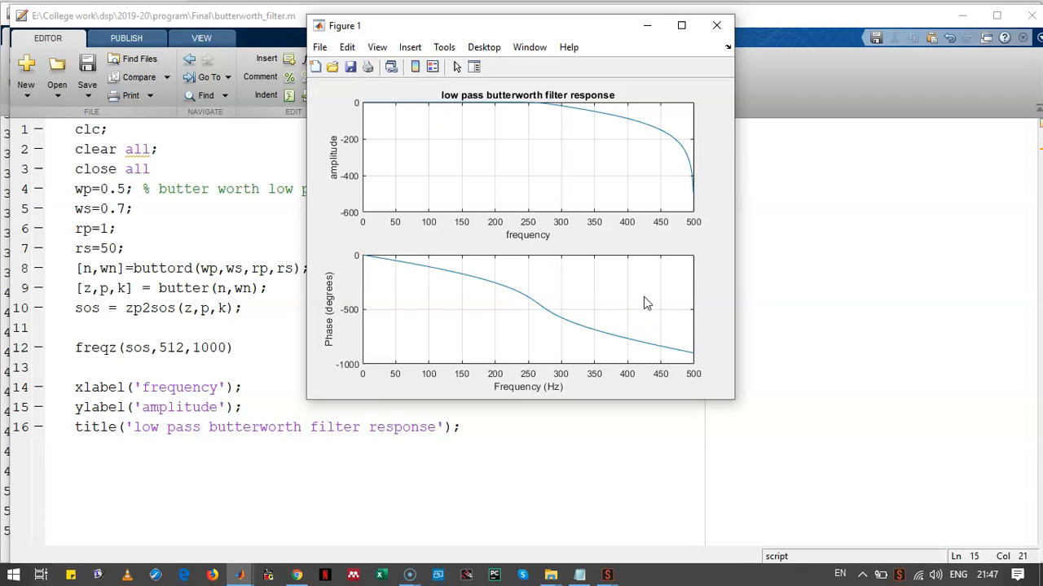